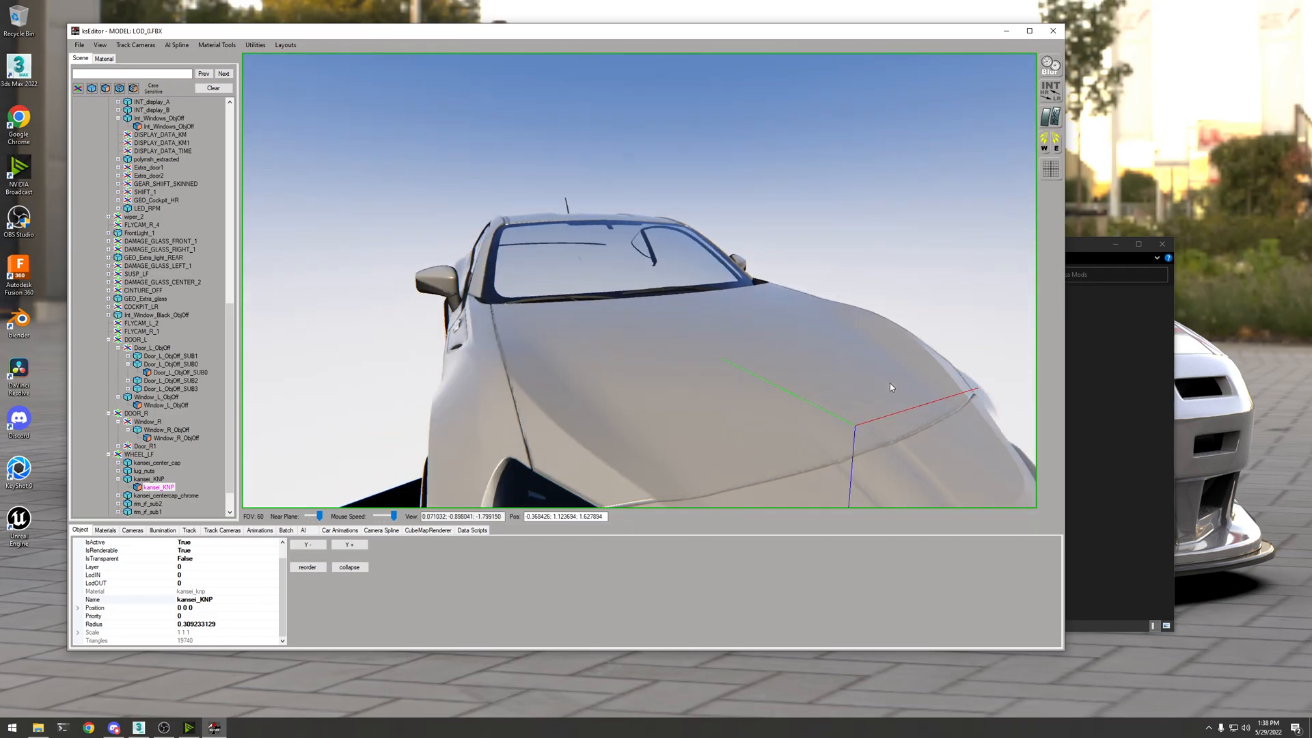
Orbit the viewport around the car to view its side and windows
drag(891, 387, 828, 394)
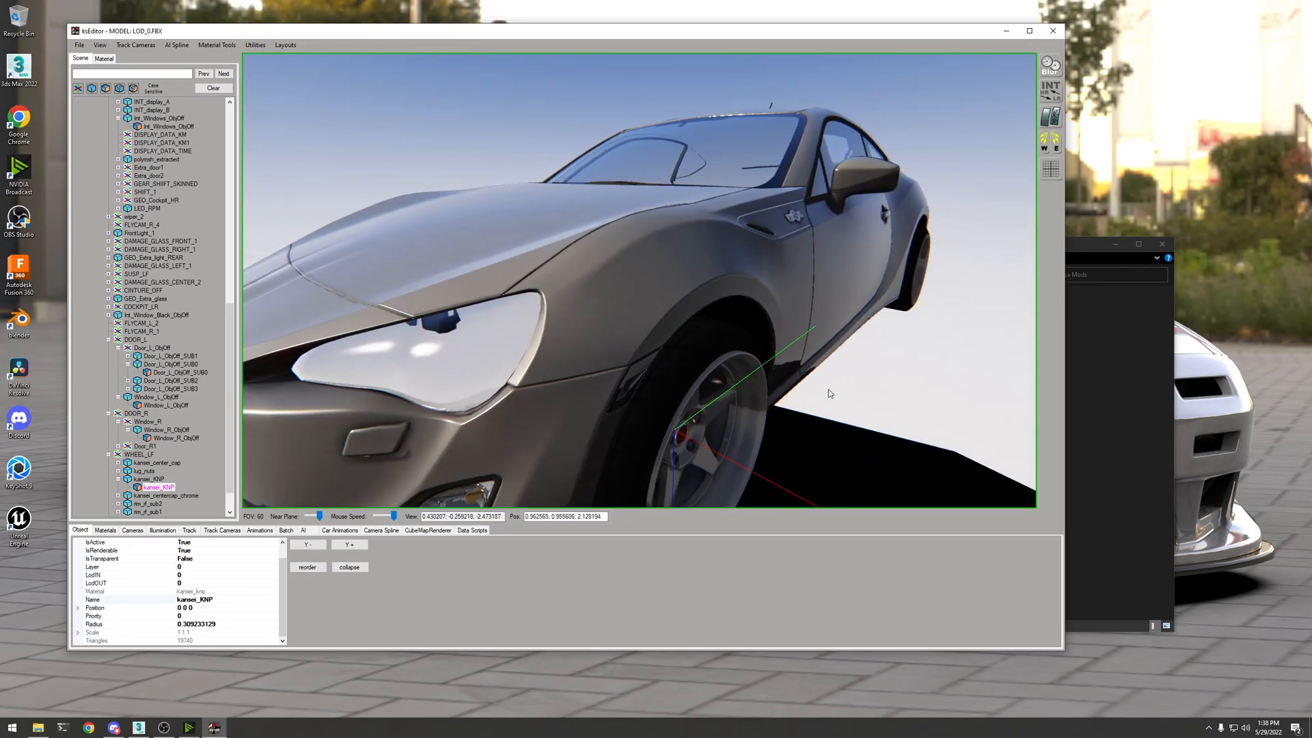
drag(829, 394, 895, 387)
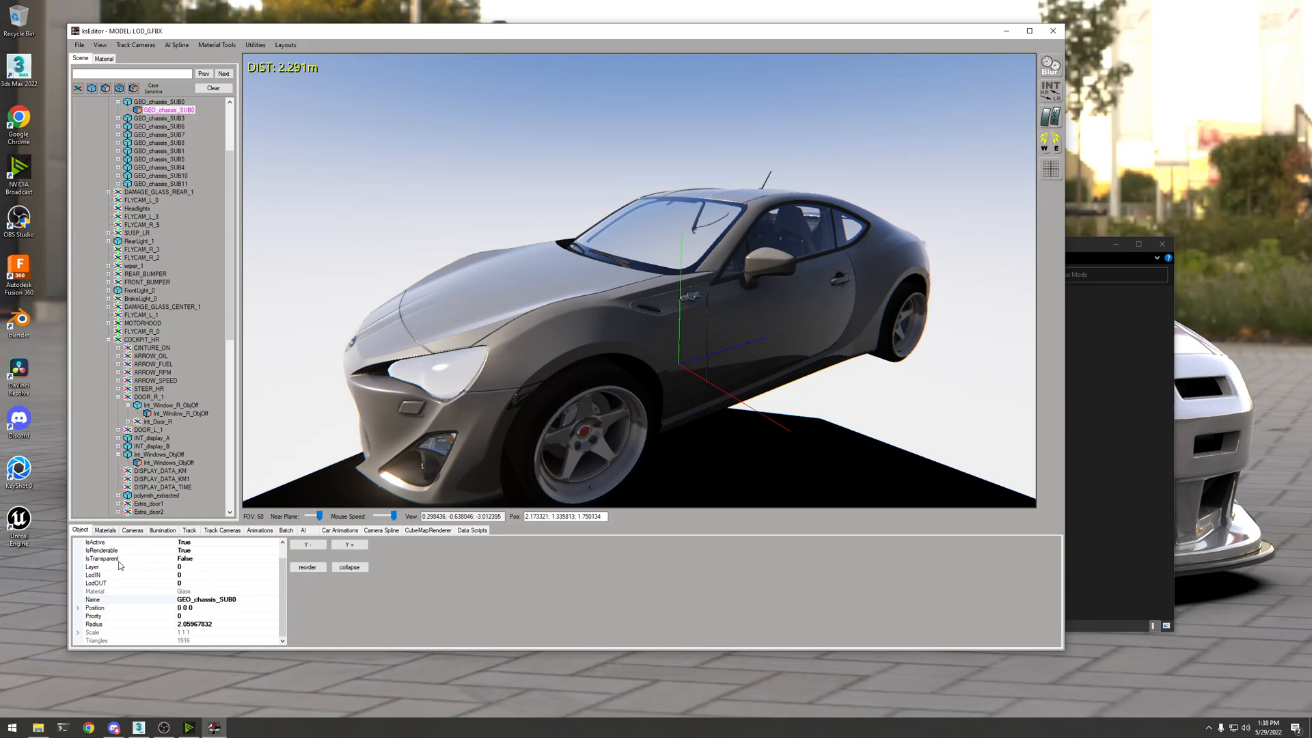
Mark GEO_chassis_SUB0 transparent and show its Glass material shader settings
click(126, 558)
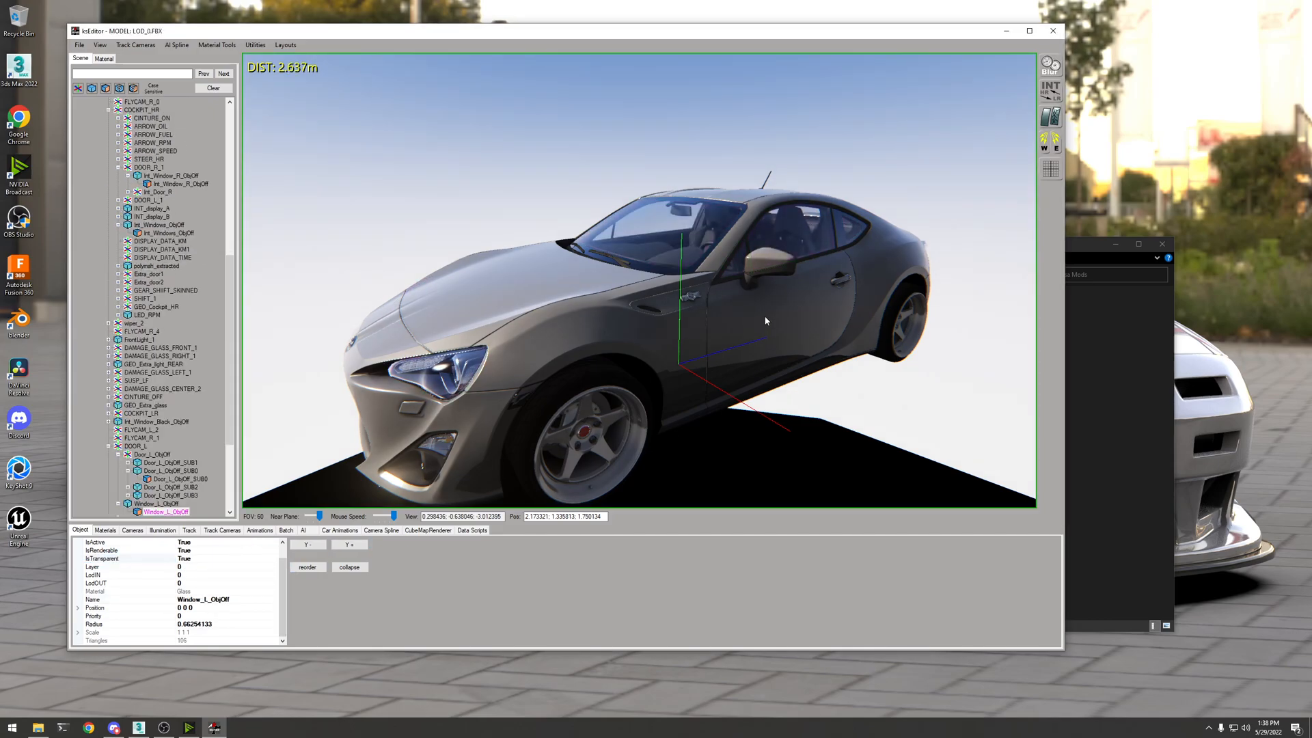
click(104, 58)
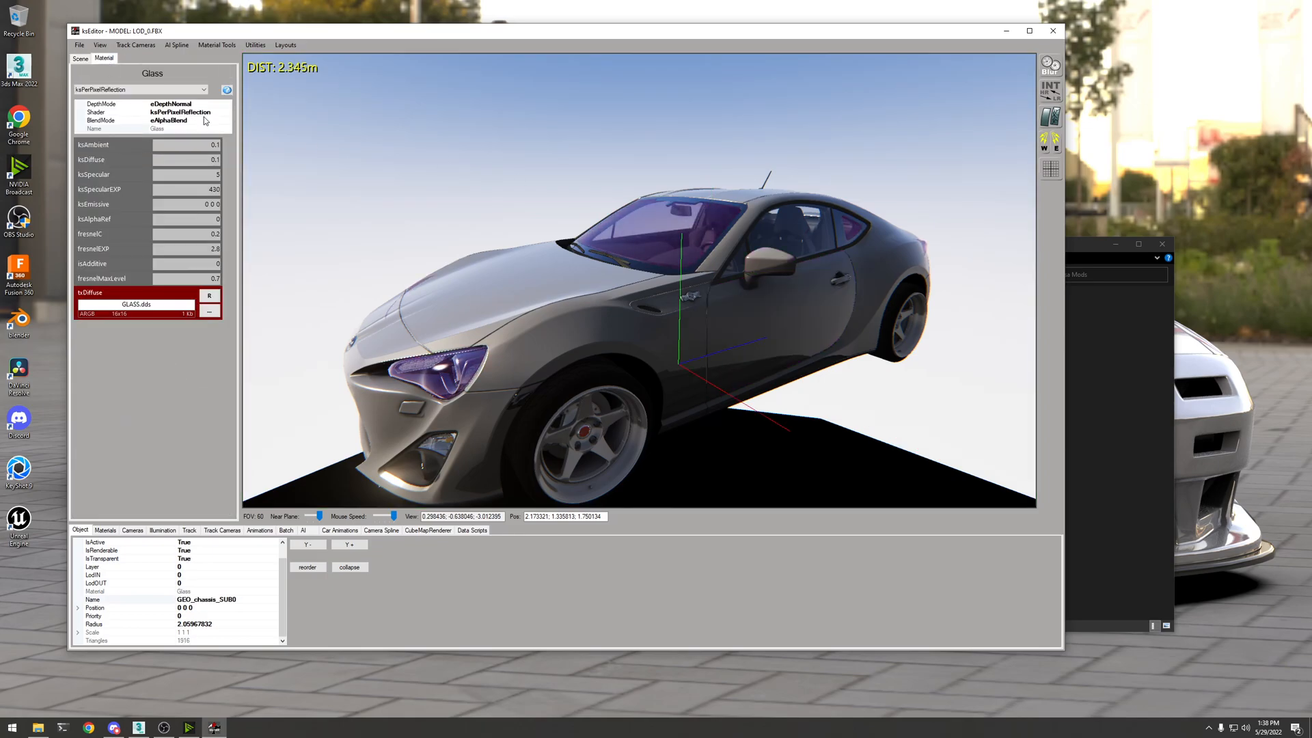
Select Window_L_ObjOff showing IsTransparent True, interior visible through the glass
click(764, 230)
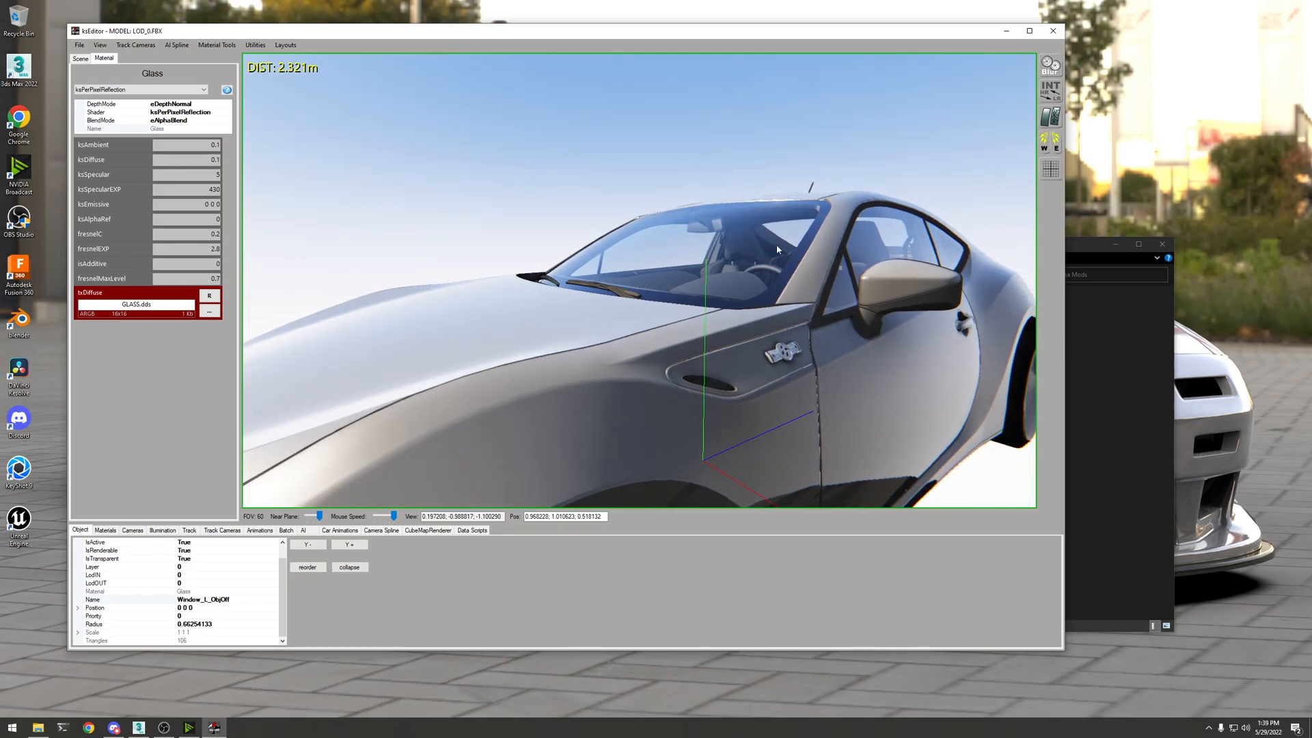
drag(776, 249, 662, 335)
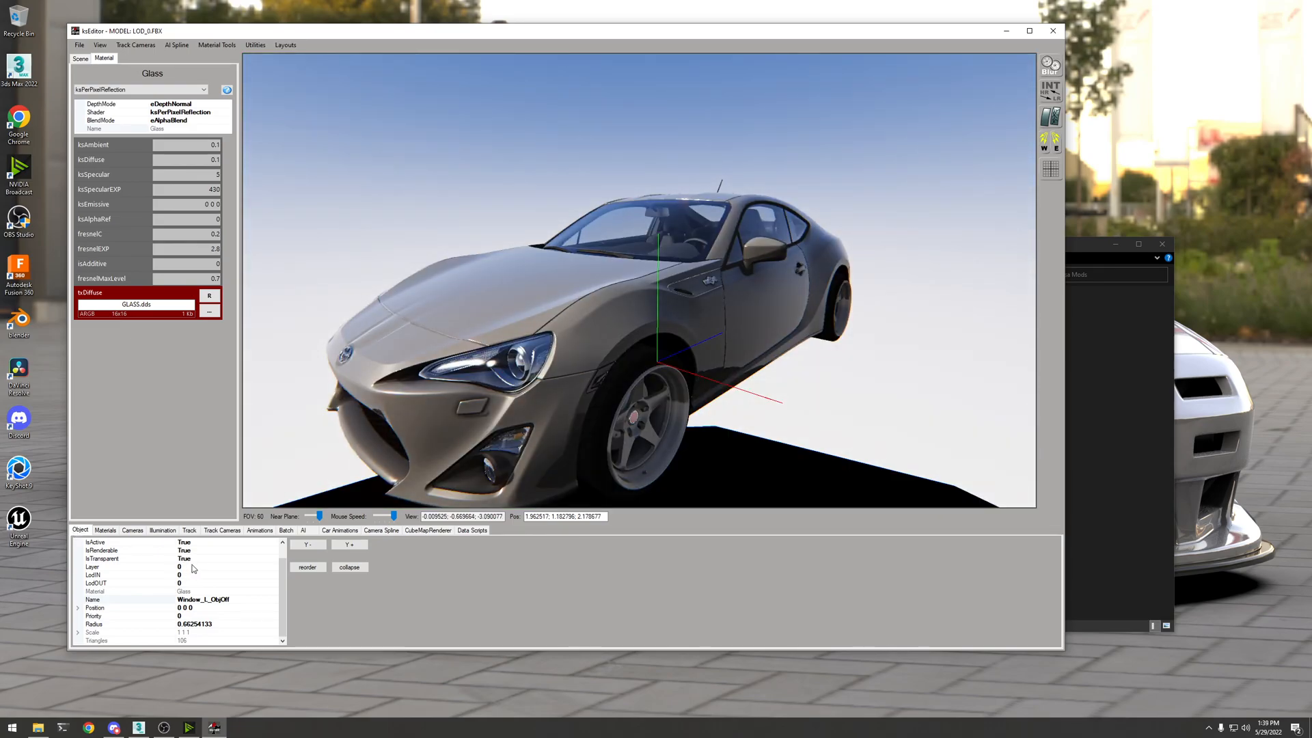
Toggle Window_L_ObjOff IsTransparent True then back to False, and select the chassis glass
click(125, 557)
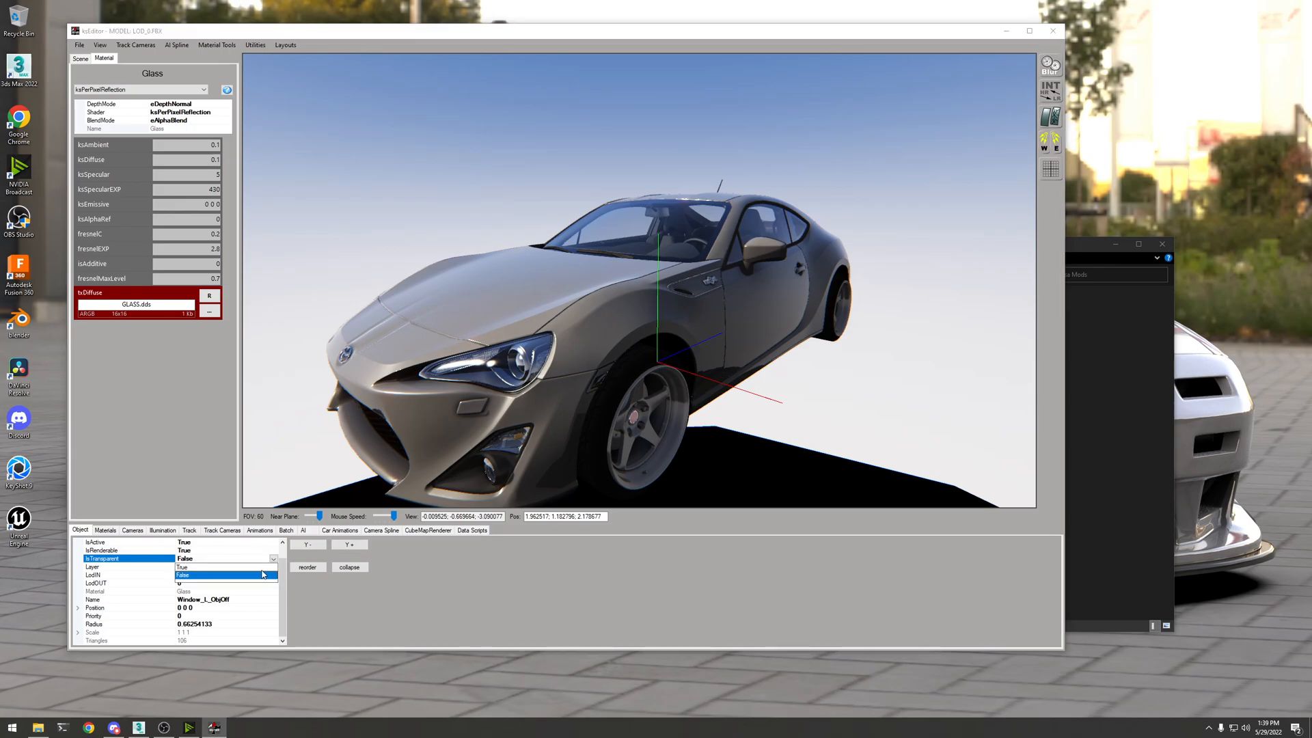
click(182, 566)
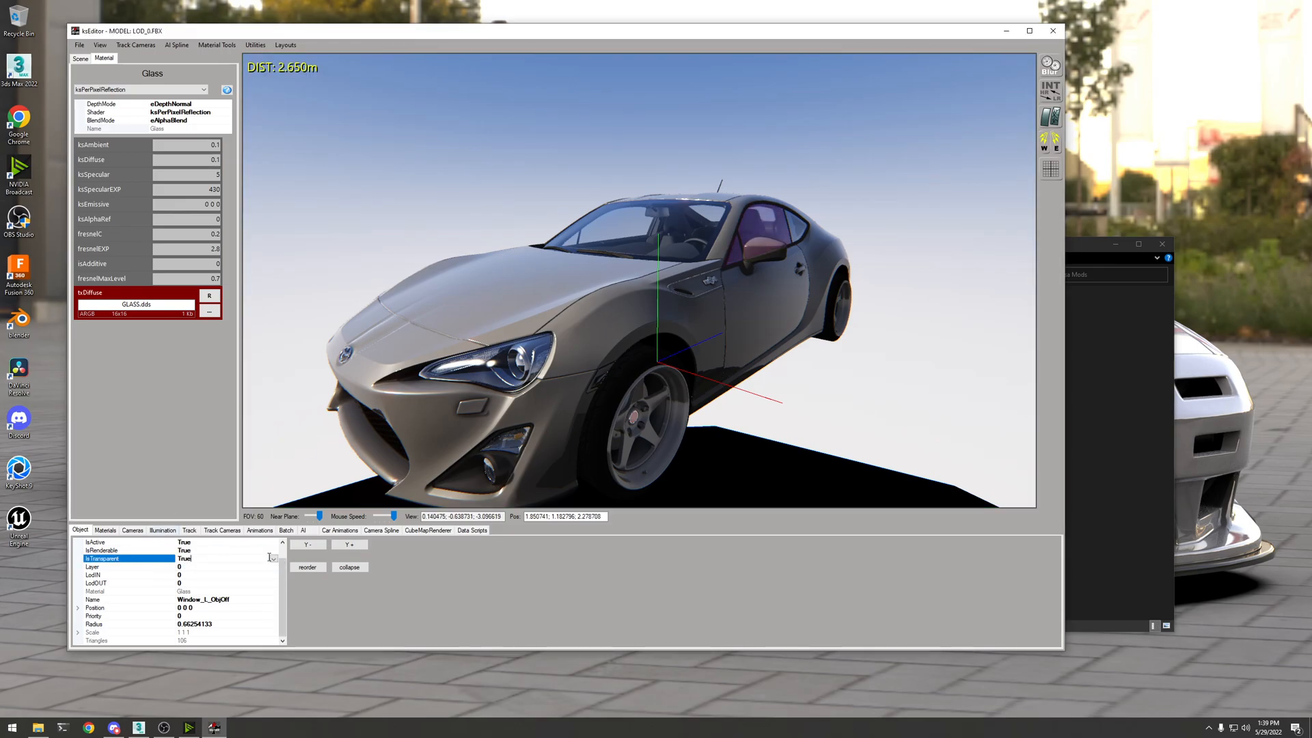
click(221, 558)
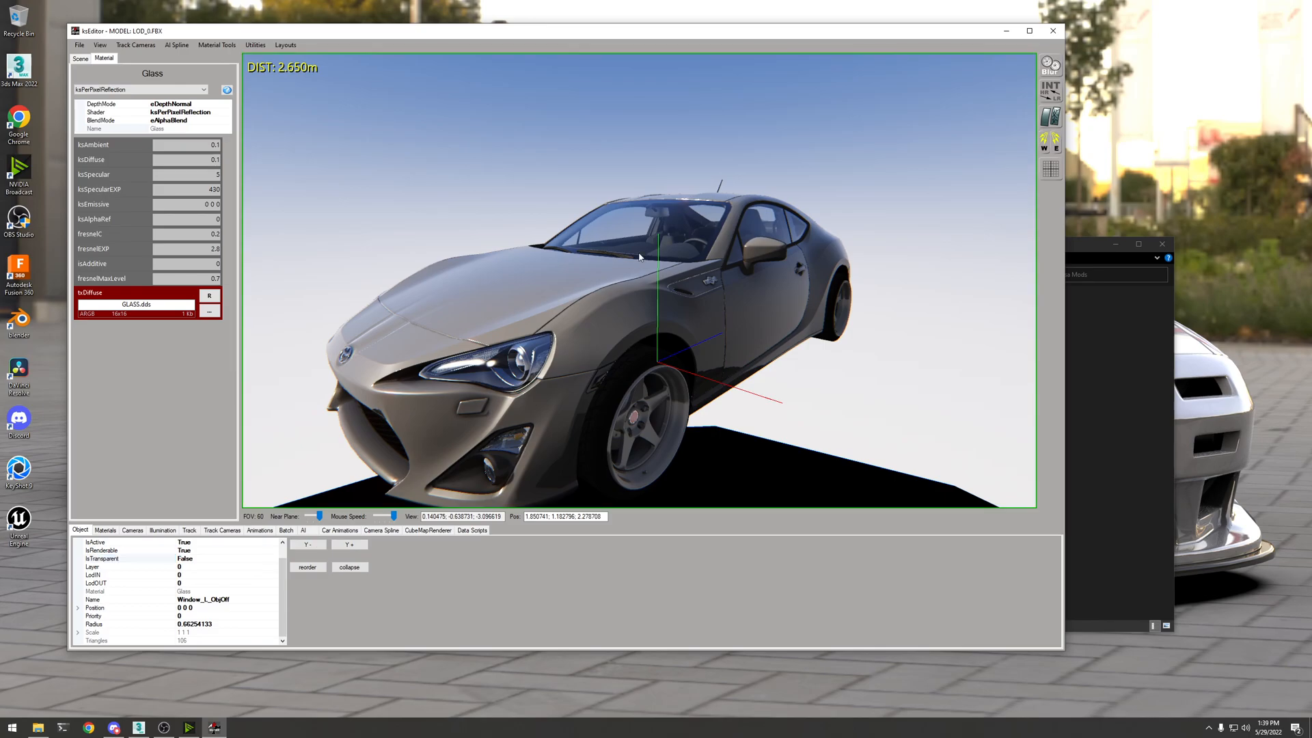
click(639, 251)
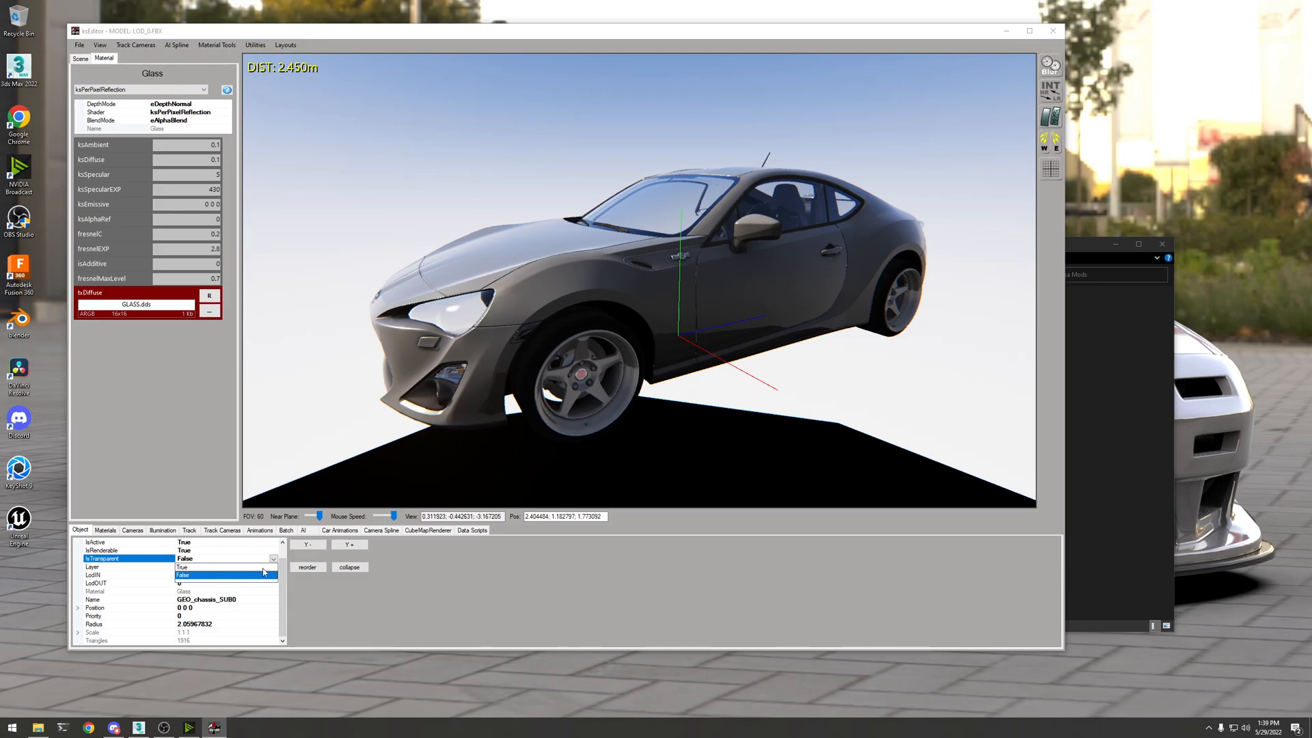
Set GEO_chassis_SUB0 IsTransparent to False, removing the purple glass tint
click(182, 576)
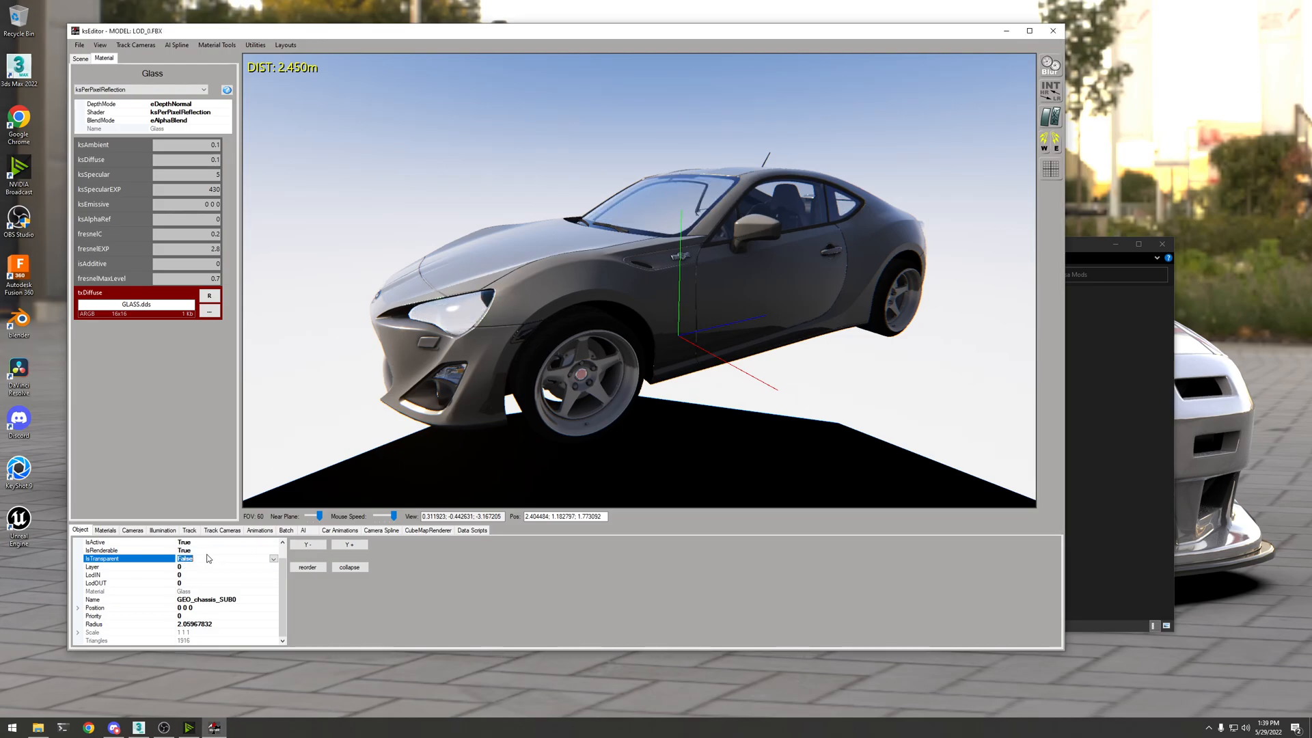